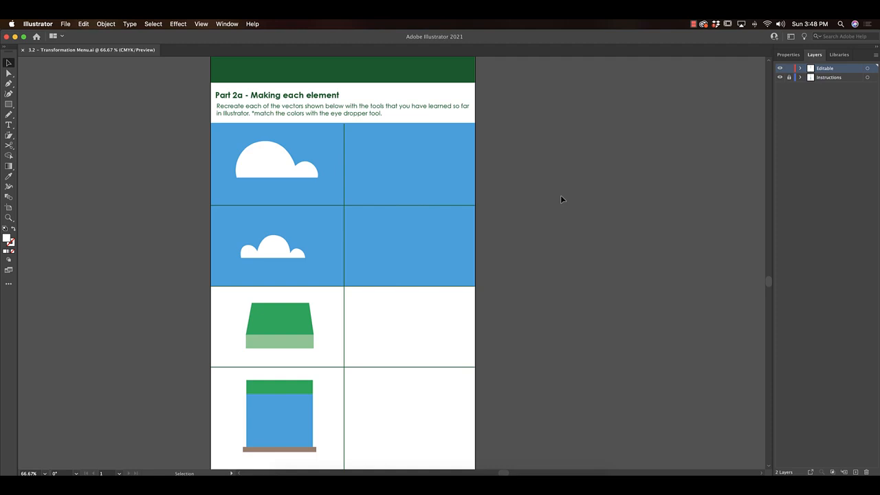
mouse_move(255, 190)
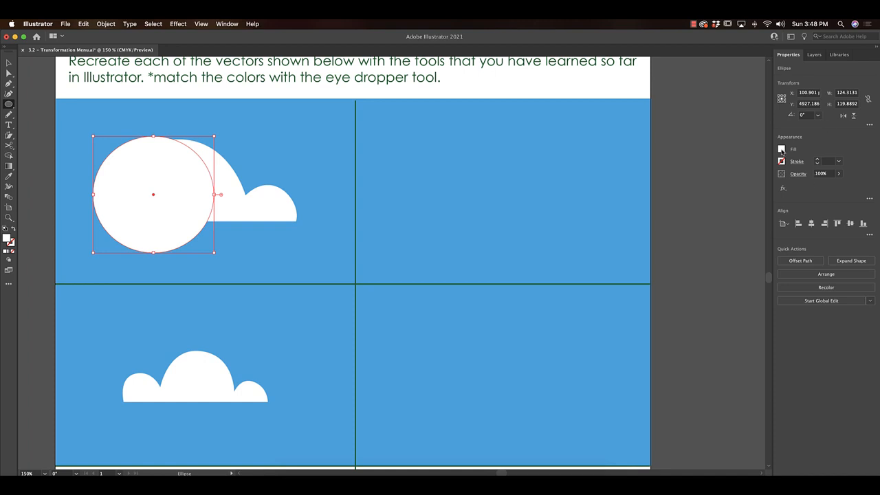
Fill the large circle green, position it over the cloud's big bump and merge the circles with Shape Builder.
left_click(781, 149)
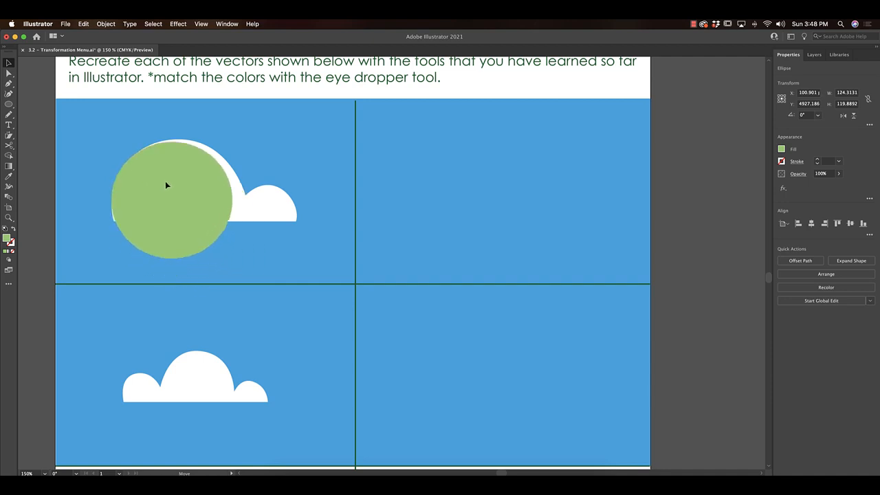
left_click(168, 186)
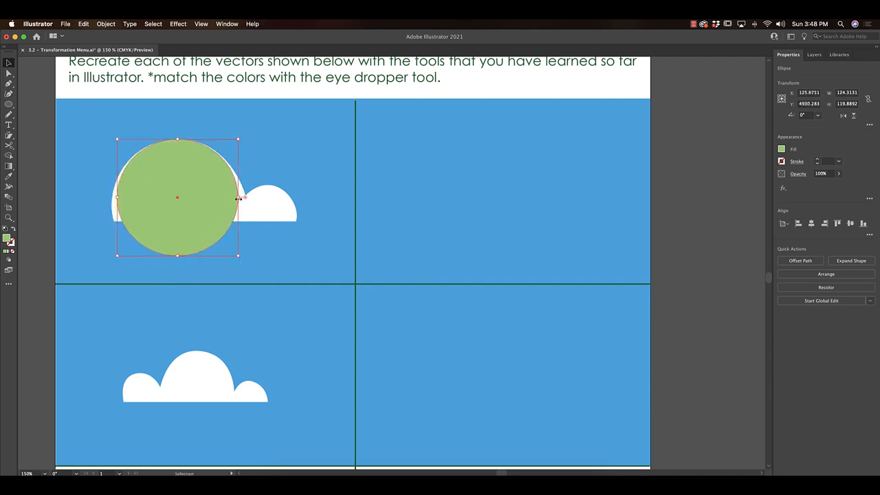
left_click_drag(236, 140, 246, 146)
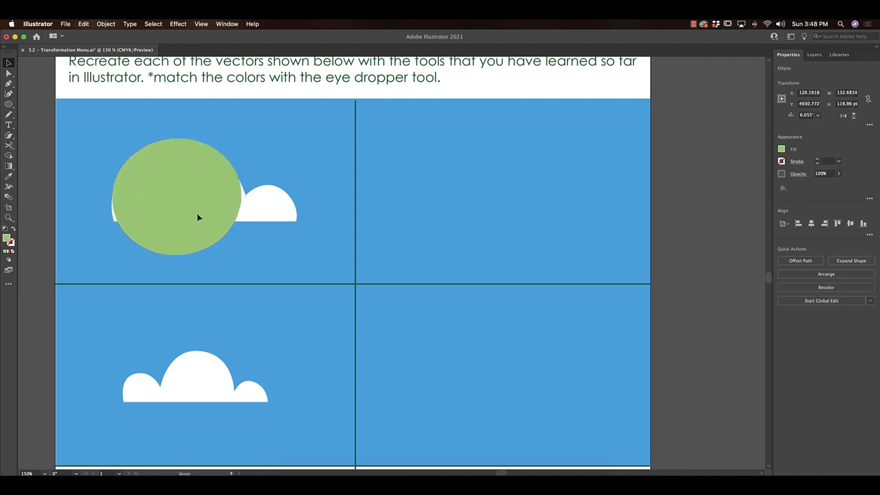
left_click_drag(113, 222, 324, 274)
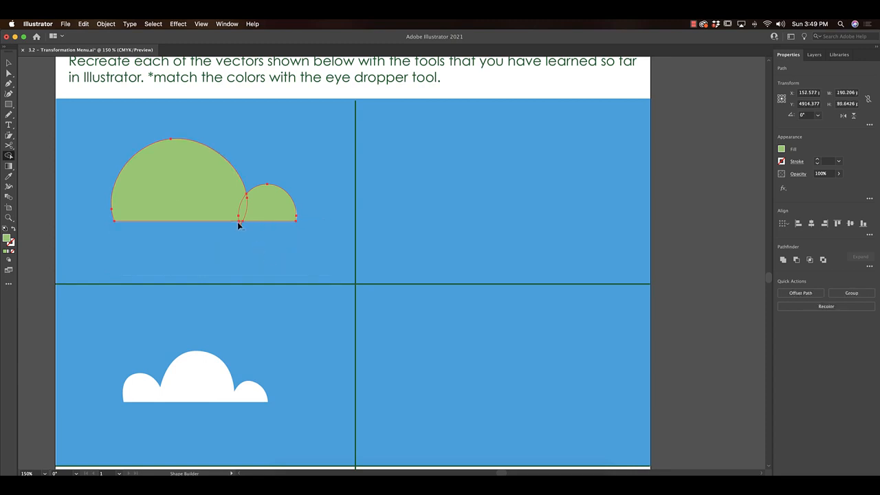
Deselect the finished cloud and scroll down to the green trapezoid example.
left_click(200, 212)
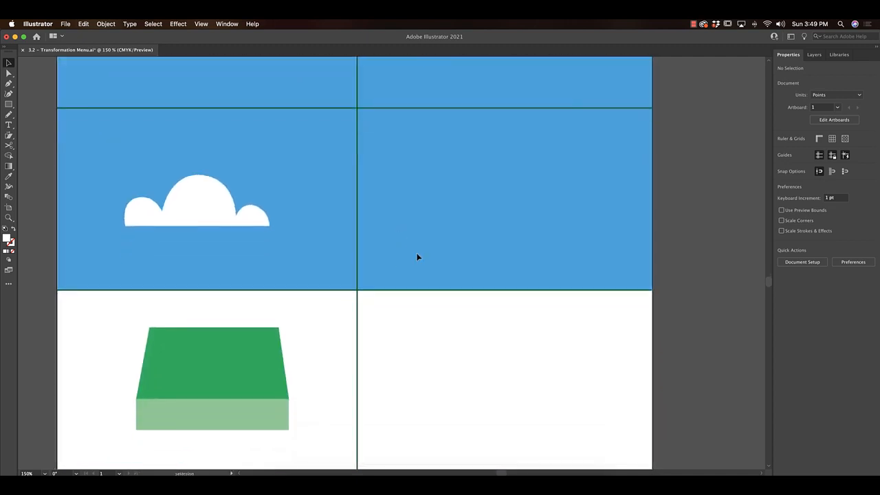
scroll("down", 3)
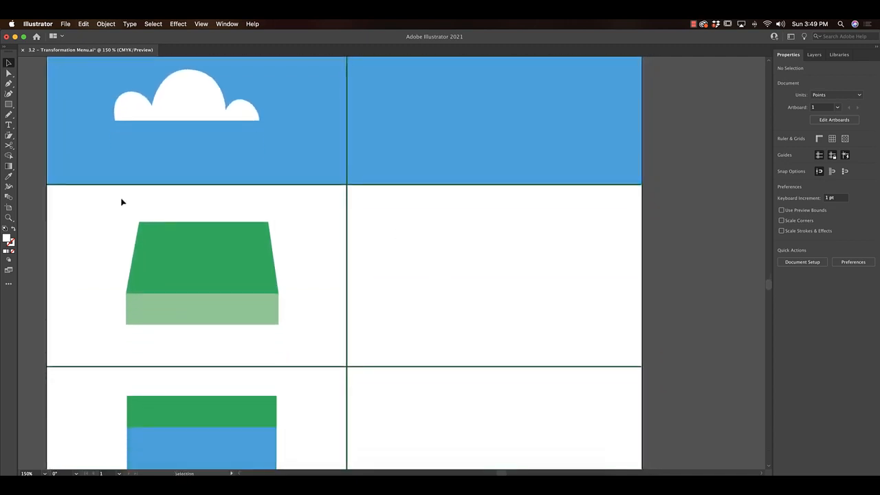
mouse_move(9, 104)
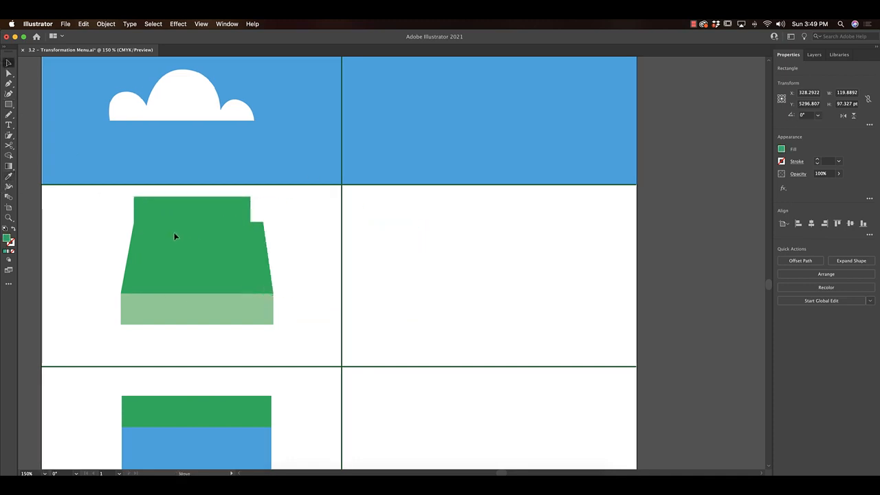
Recolour the rectangle dark blue, pull its top corners inward into a trapezoid and move it to the empty right cell.
left_click(193, 244)
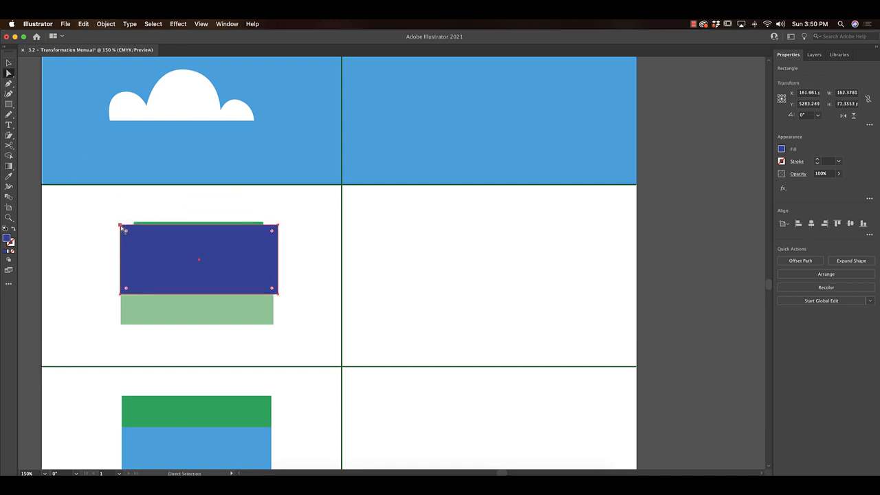
left_click_drag(119, 225, 135, 226)
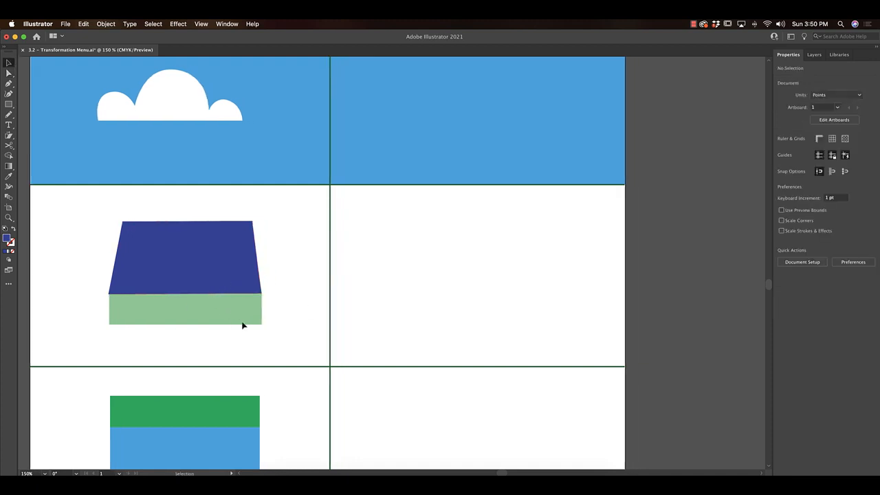
left_click_drag(184, 259, 512, 258)
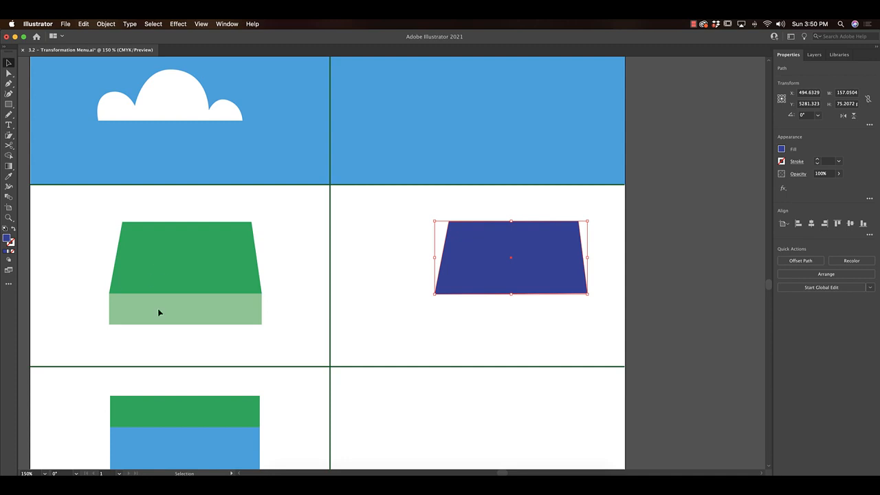
scroll("down", 3)
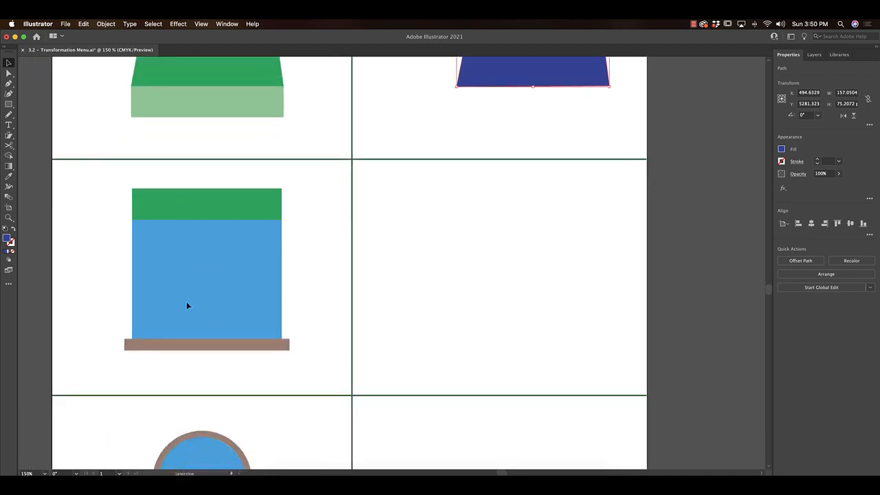
scroll("down", 3)
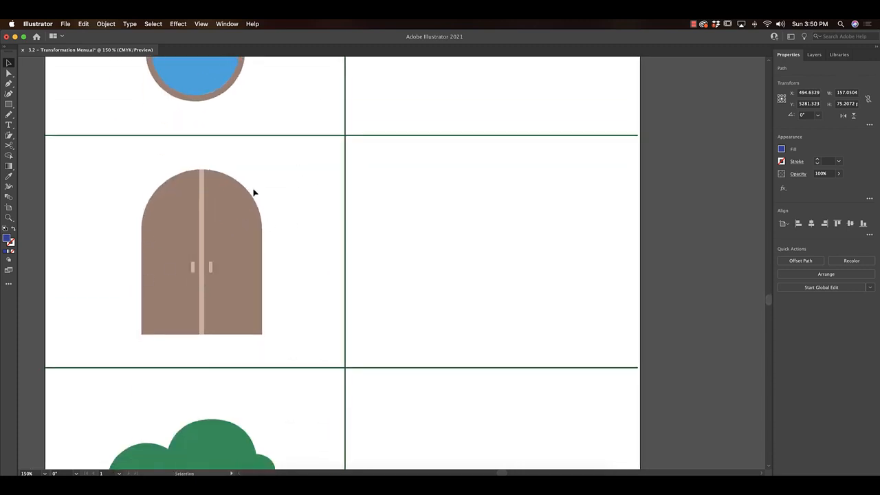
scroll("down", 3)
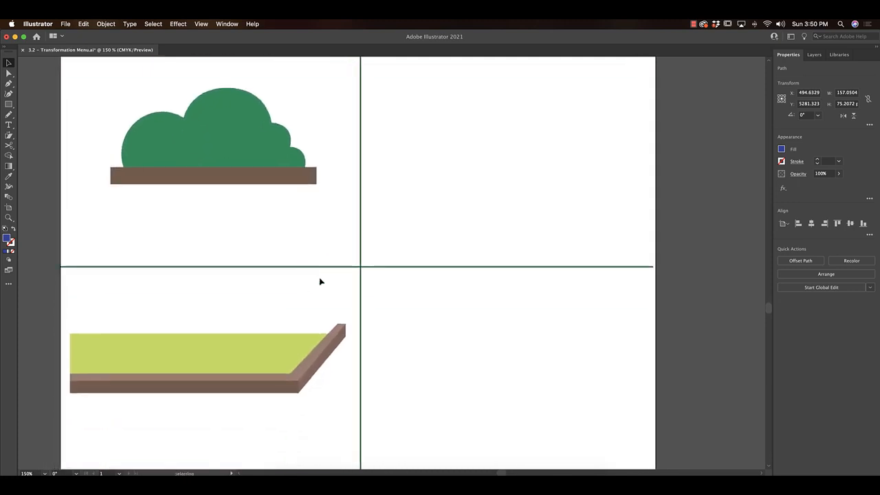
scroll("down", 3)
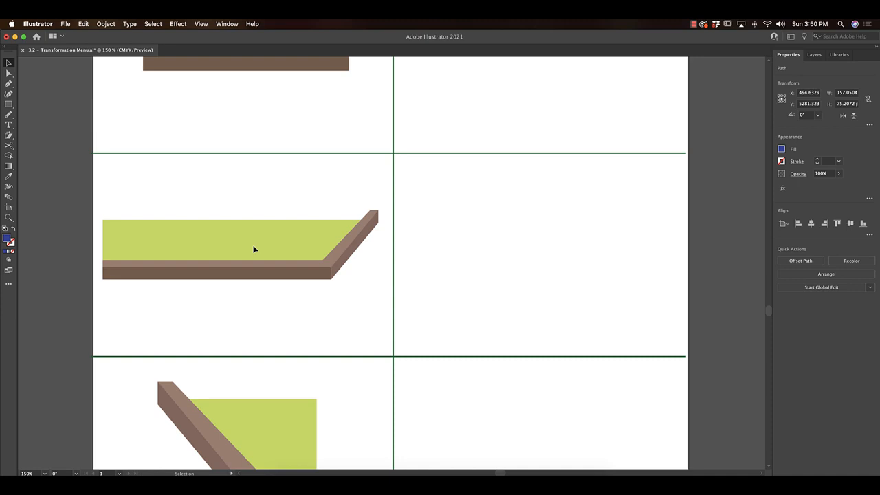
mouse_move(185, 288)
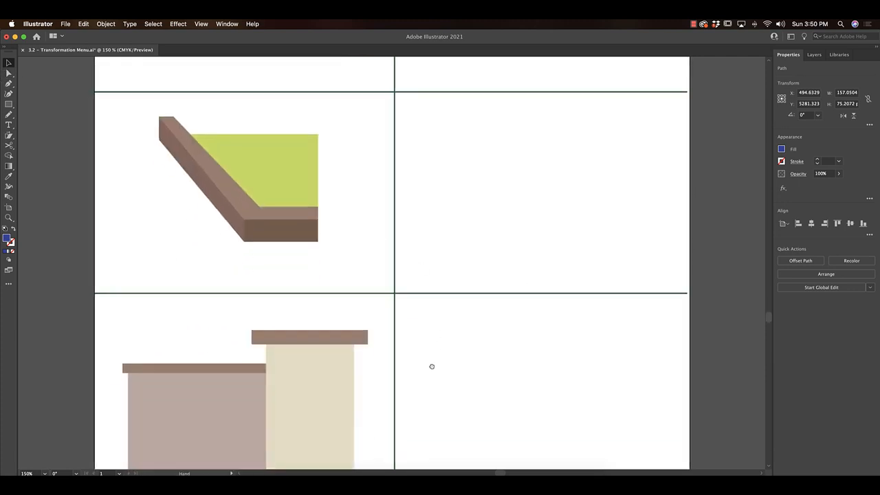
scroll("down", 3)
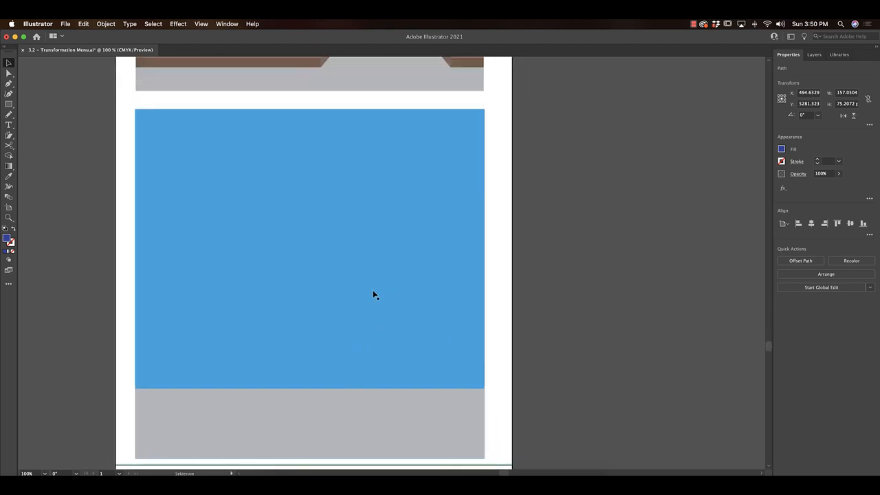
scroll("up", 3)
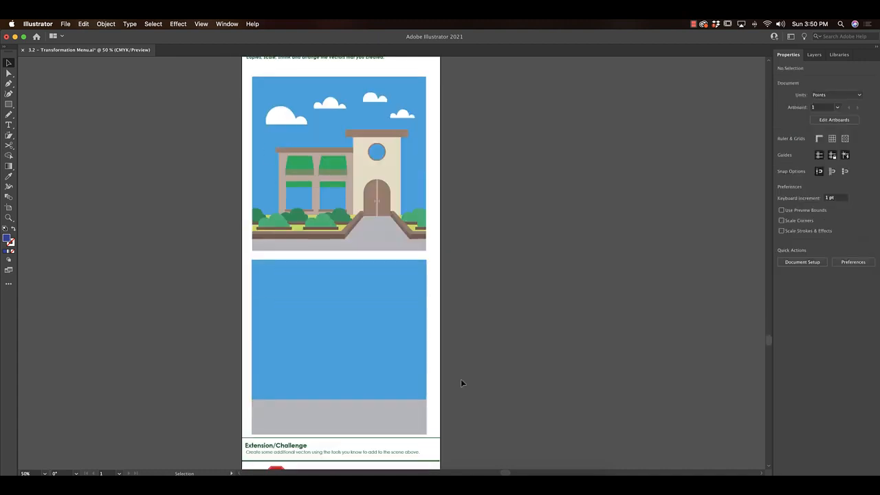
mouse_move(319, 352)
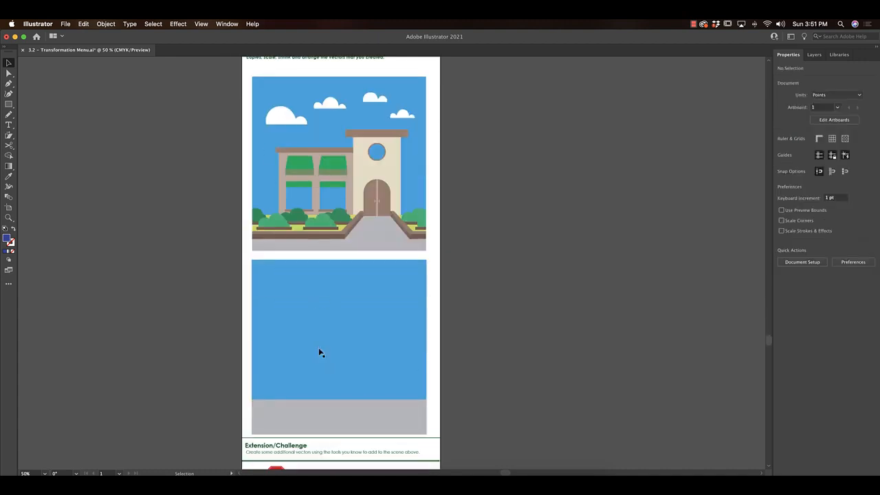